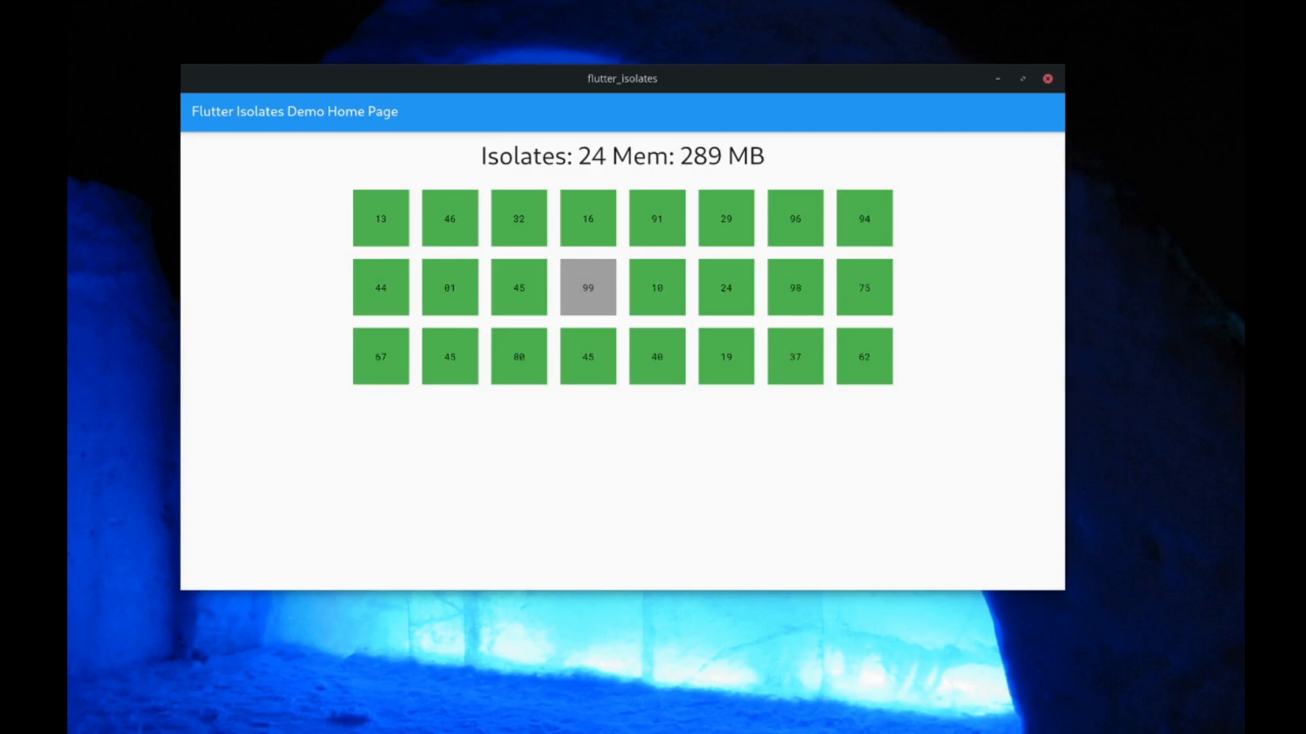
Step: Relaunch the app build with +1/+10/+100/+1000 buttons, starting at 0 isolates and 107 MB
left_click(380, 218)
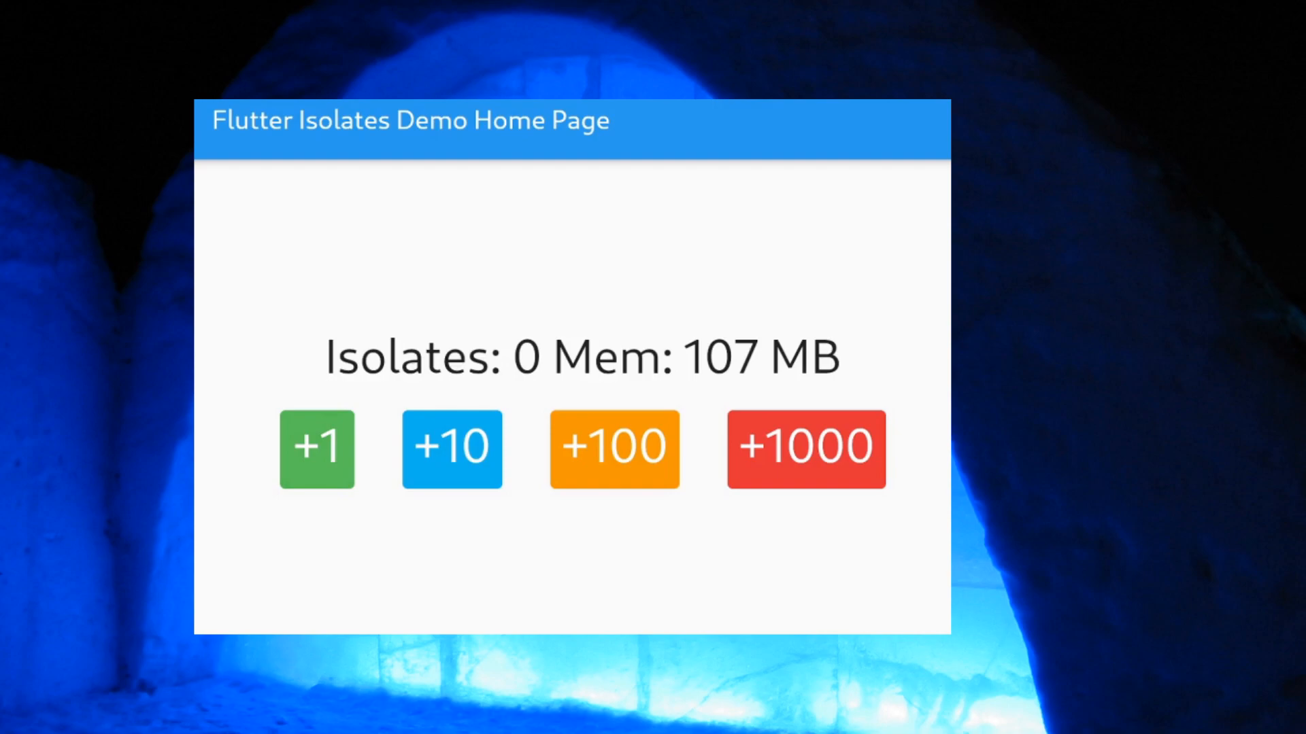
Step: Spawn isolates one at a time with +1 until ten are running at about 192 MB
left_click(316, 447)
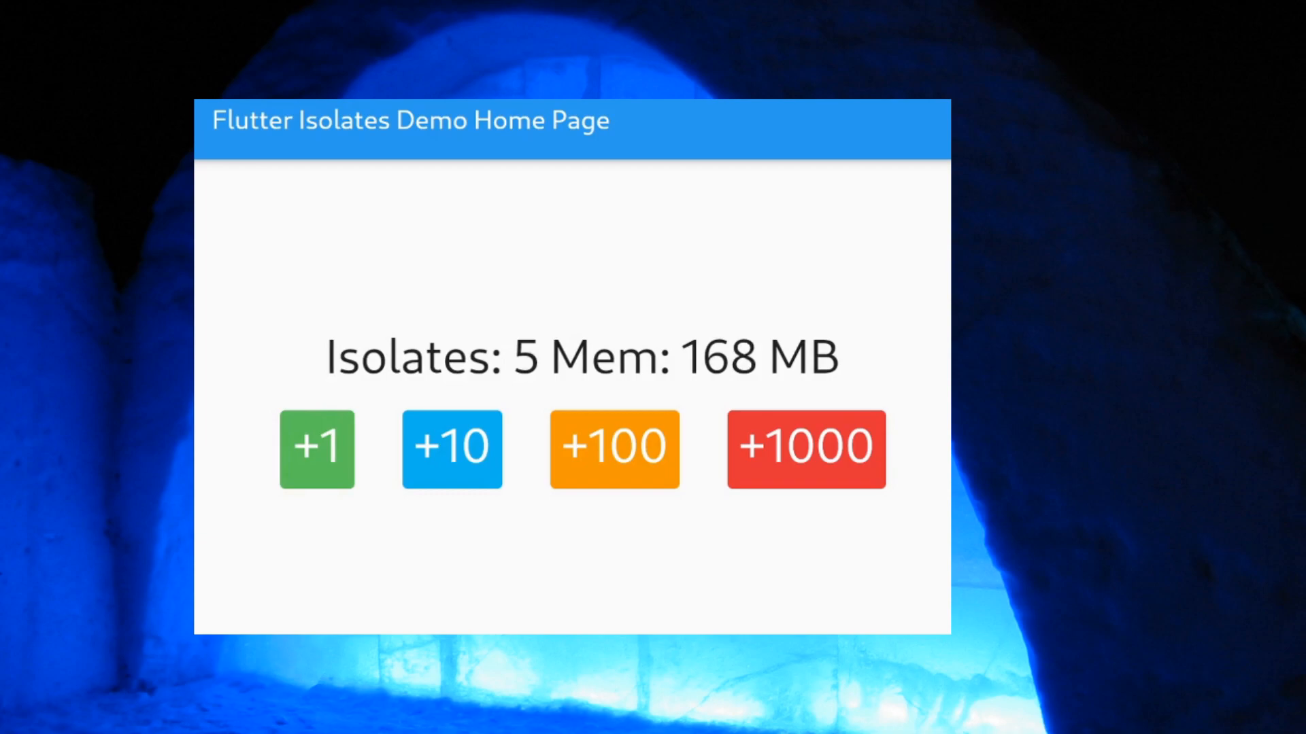
left_click(317, 449)
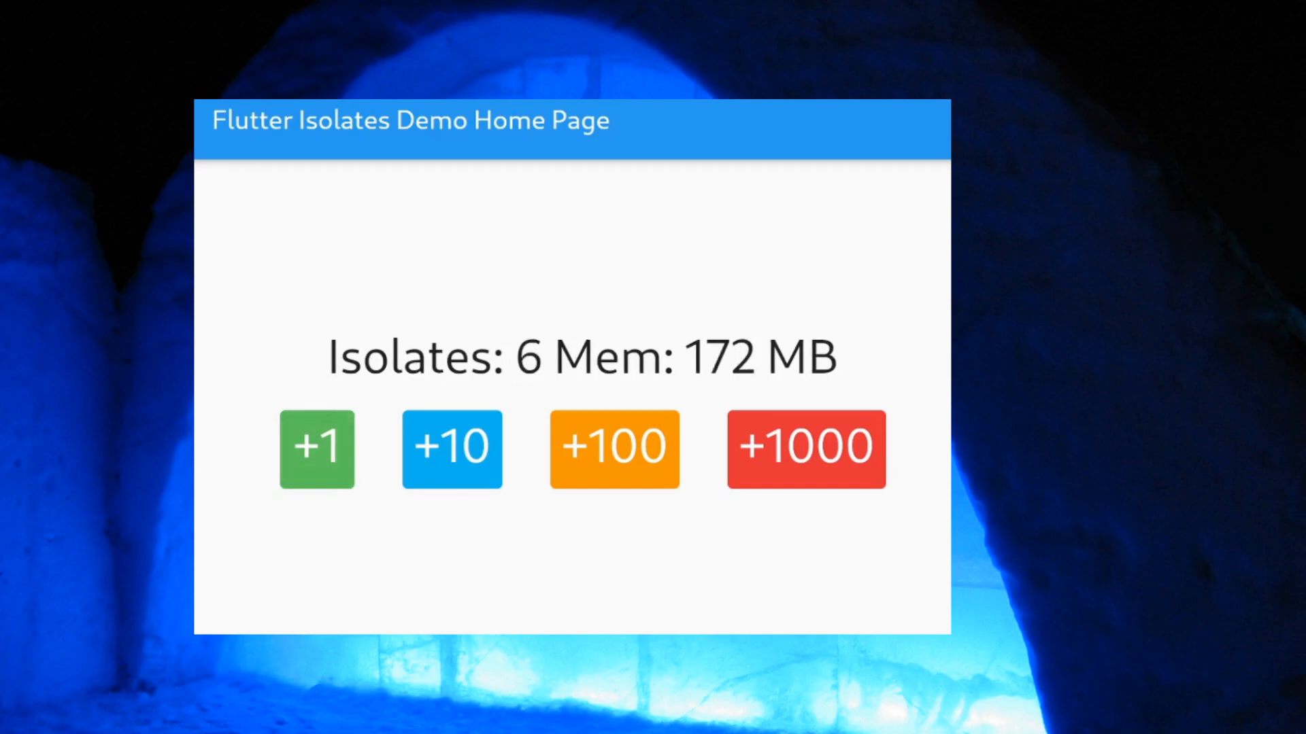
left_click(317, 449)
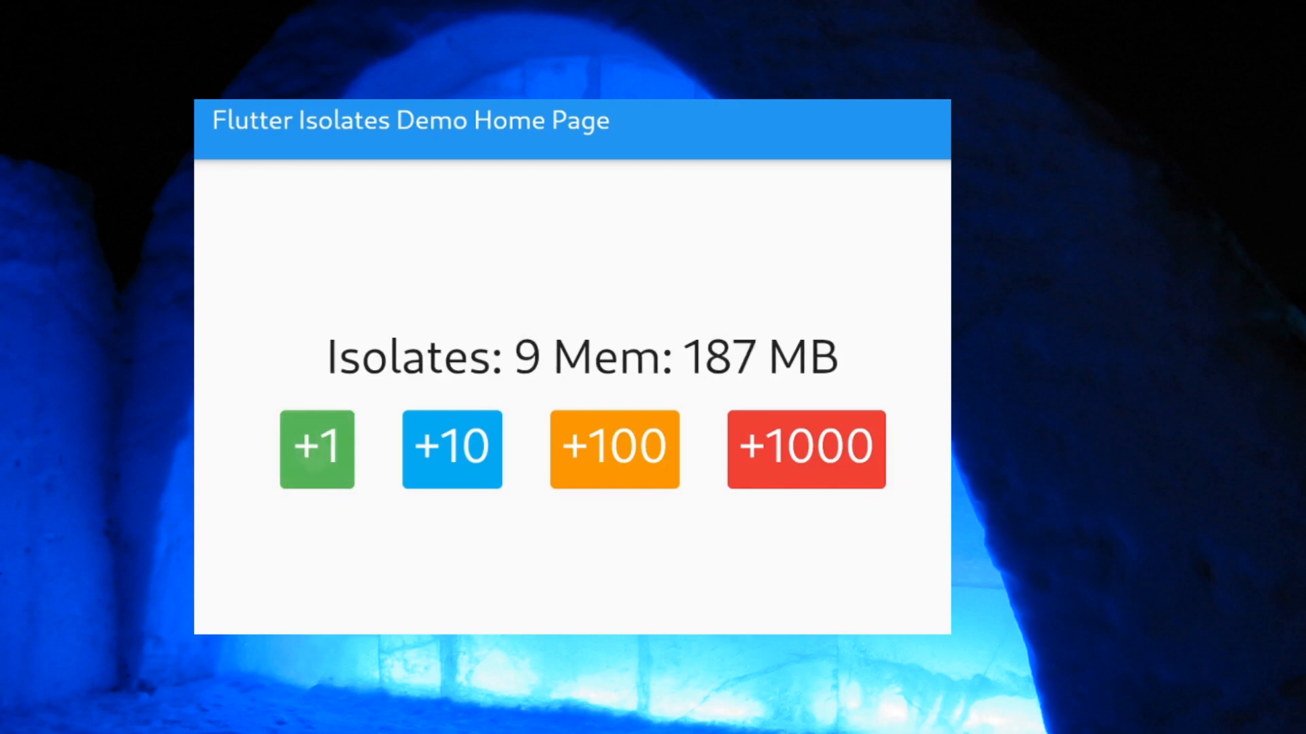
left_click(316, 447)
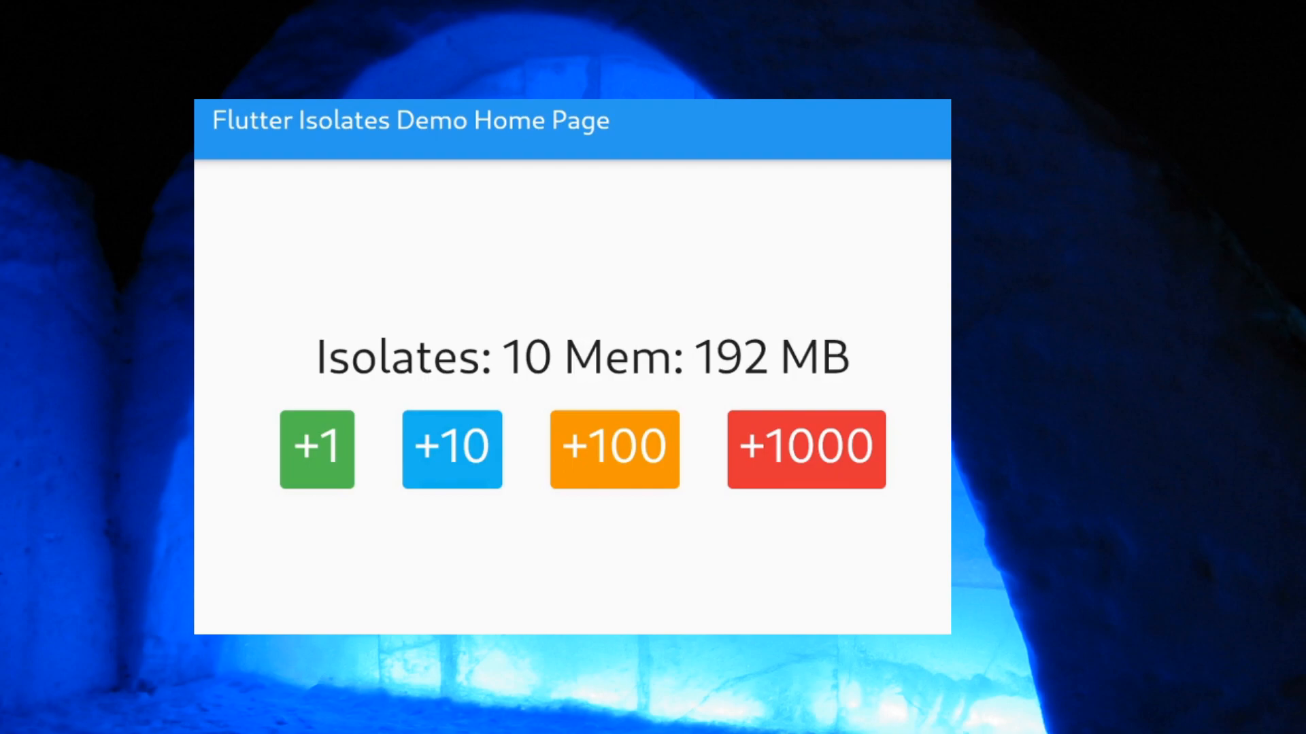
Step: Spawn isolates ten at a time with +10 until the count reaches 40
left_click(451, 448)
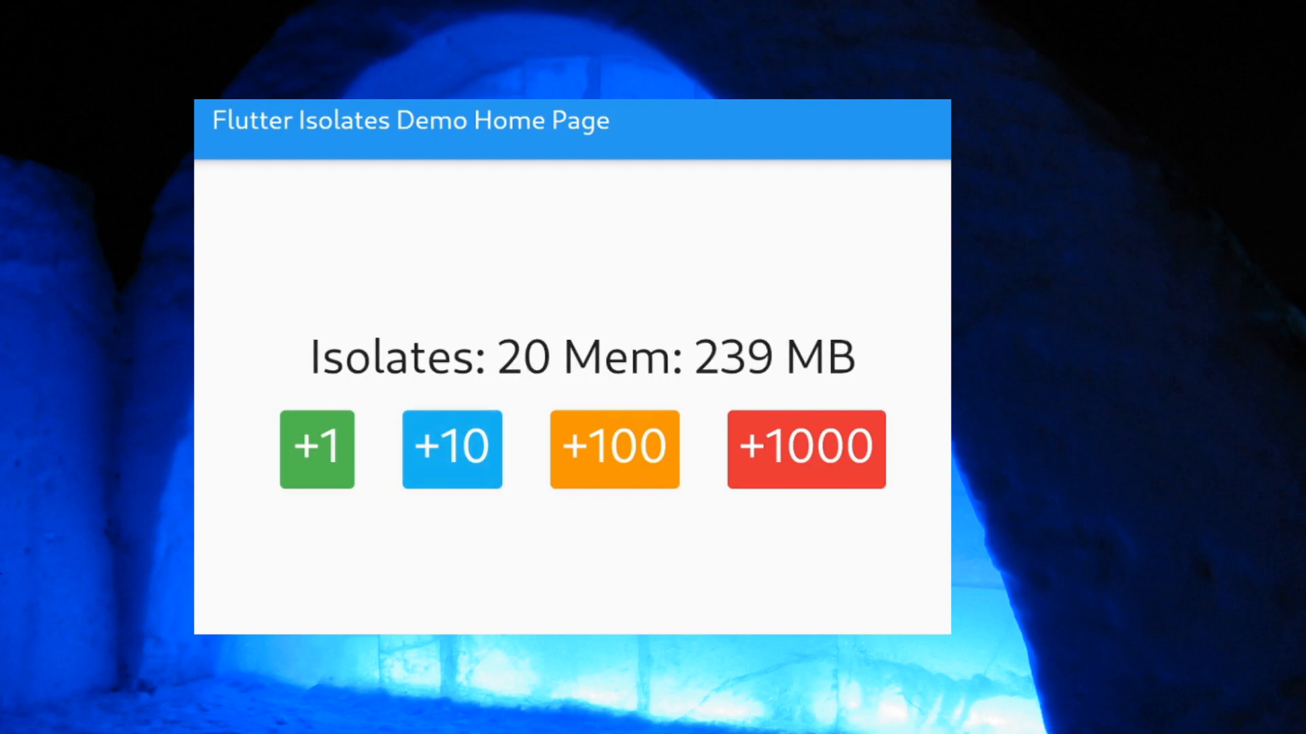
left_click(451, 447)
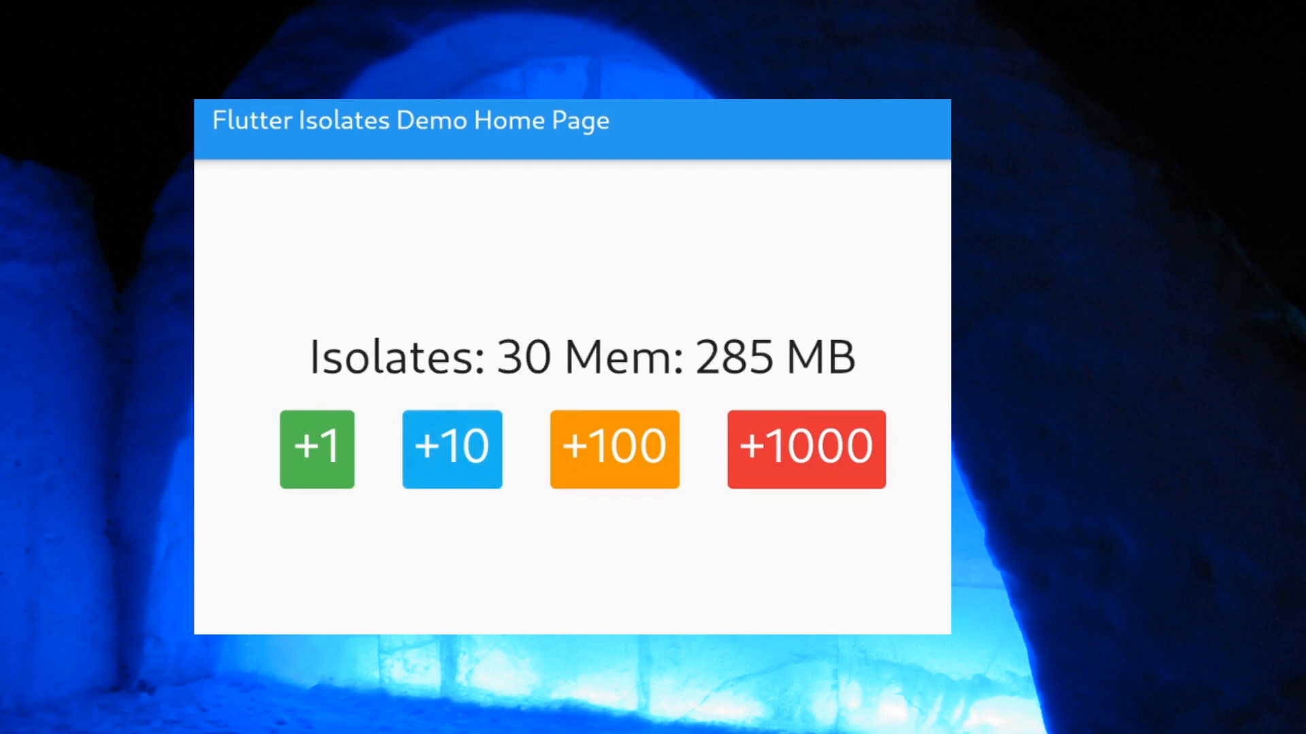
left_click(452, 448)
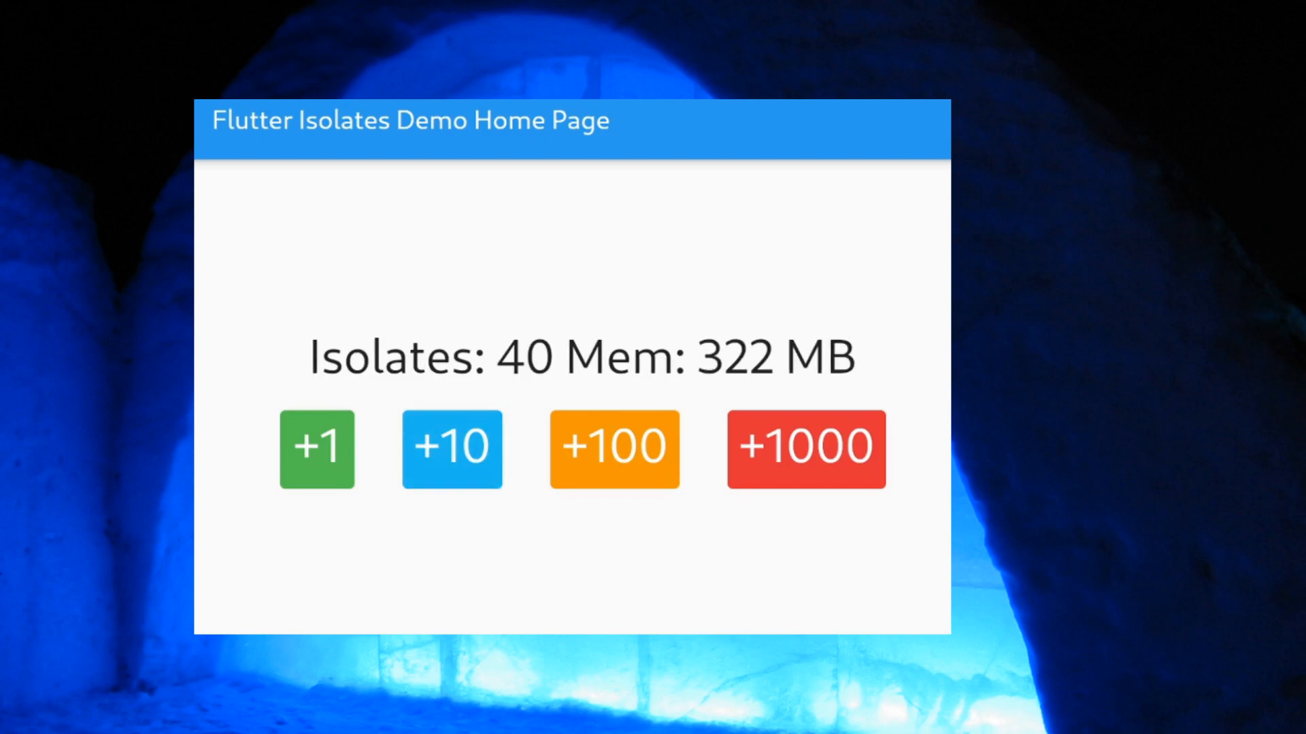
left_click(451, 448)
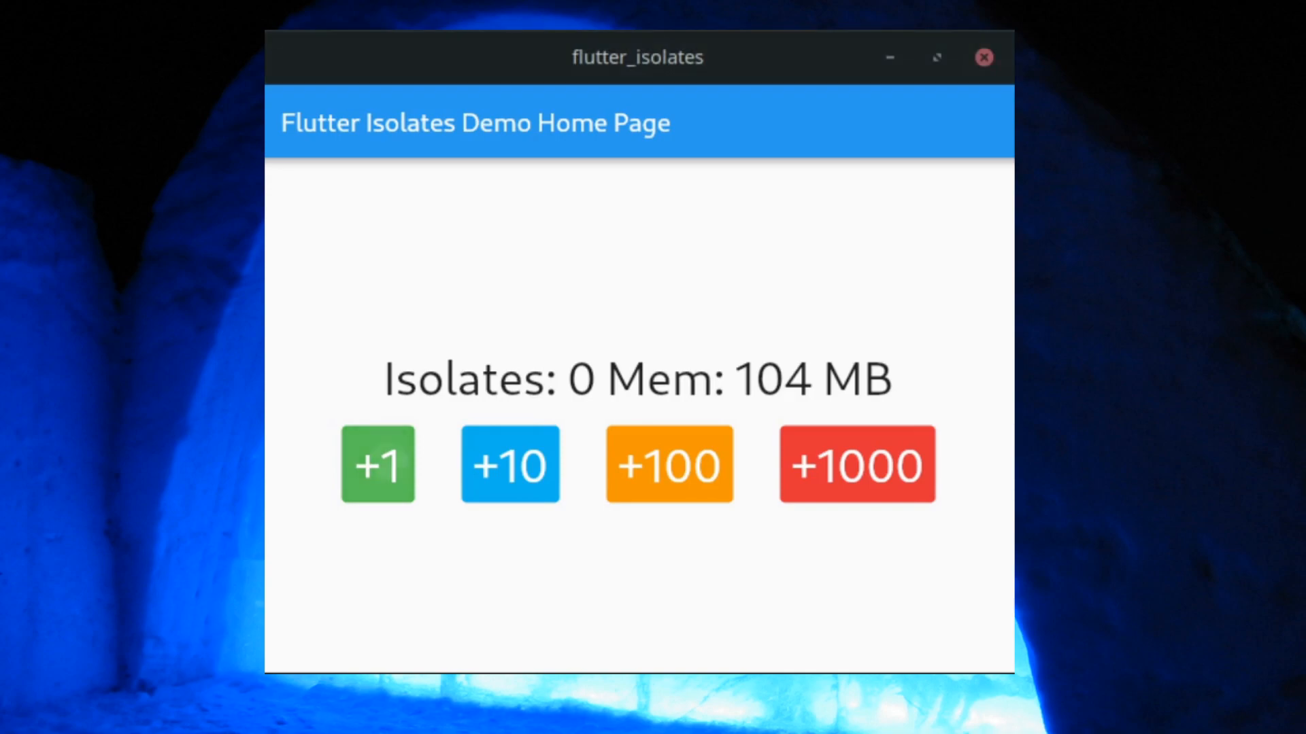
Step: Spawn a few single isolates, then batches of ten, reaching 100 isolates near 150 MB
left_click(377, 464)
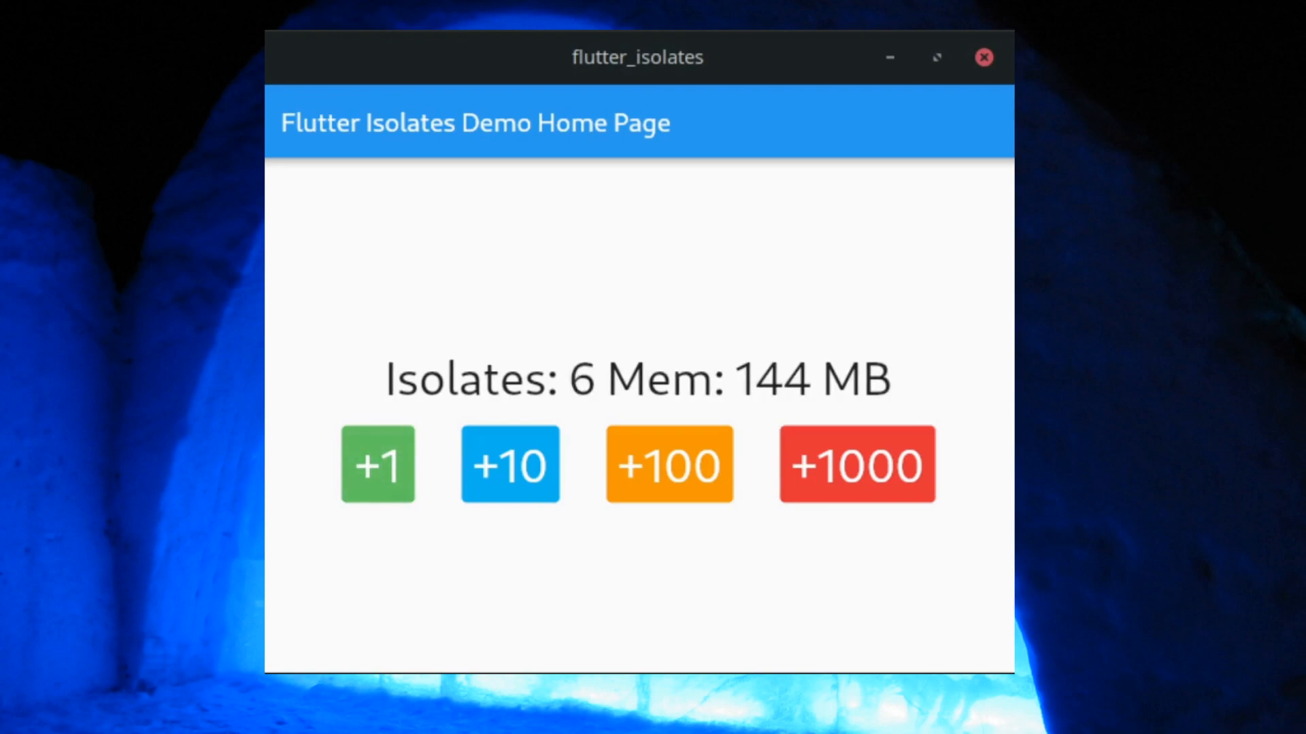
left_click(376, 464)
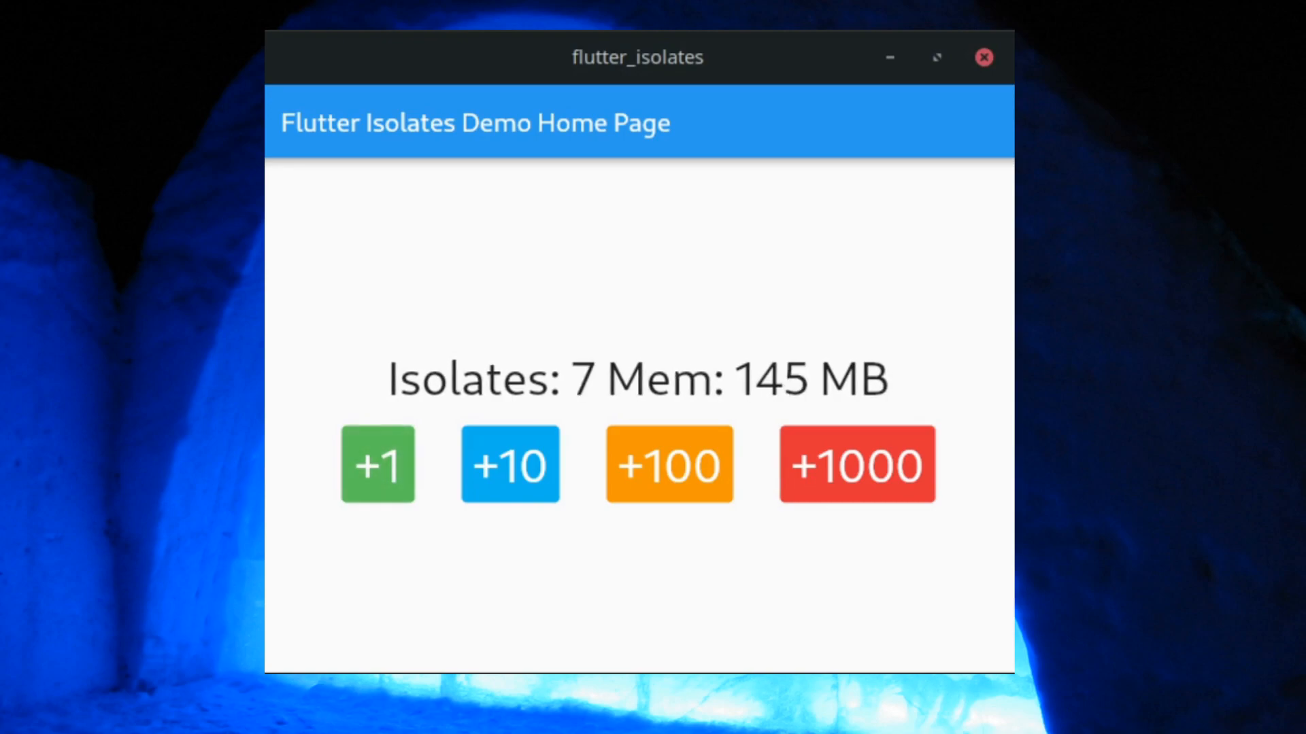
left_click(377, 464)
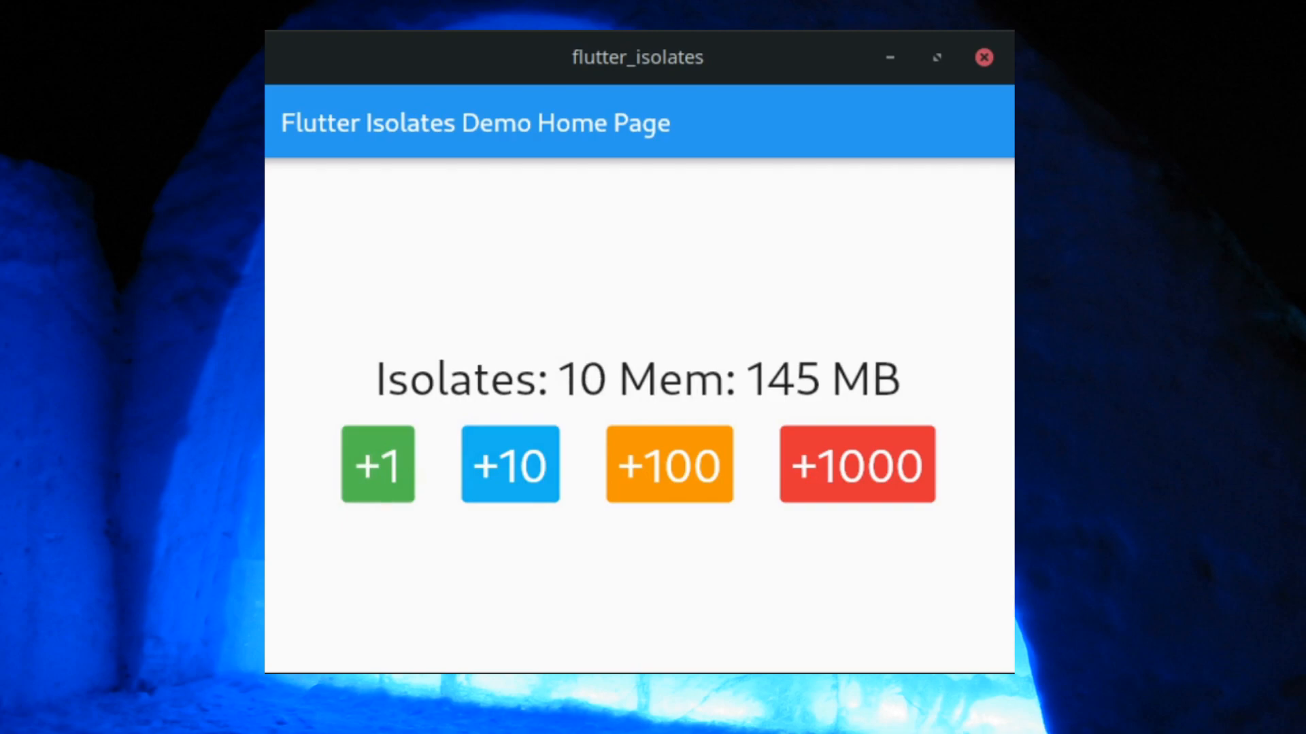
left_click(509, 464)
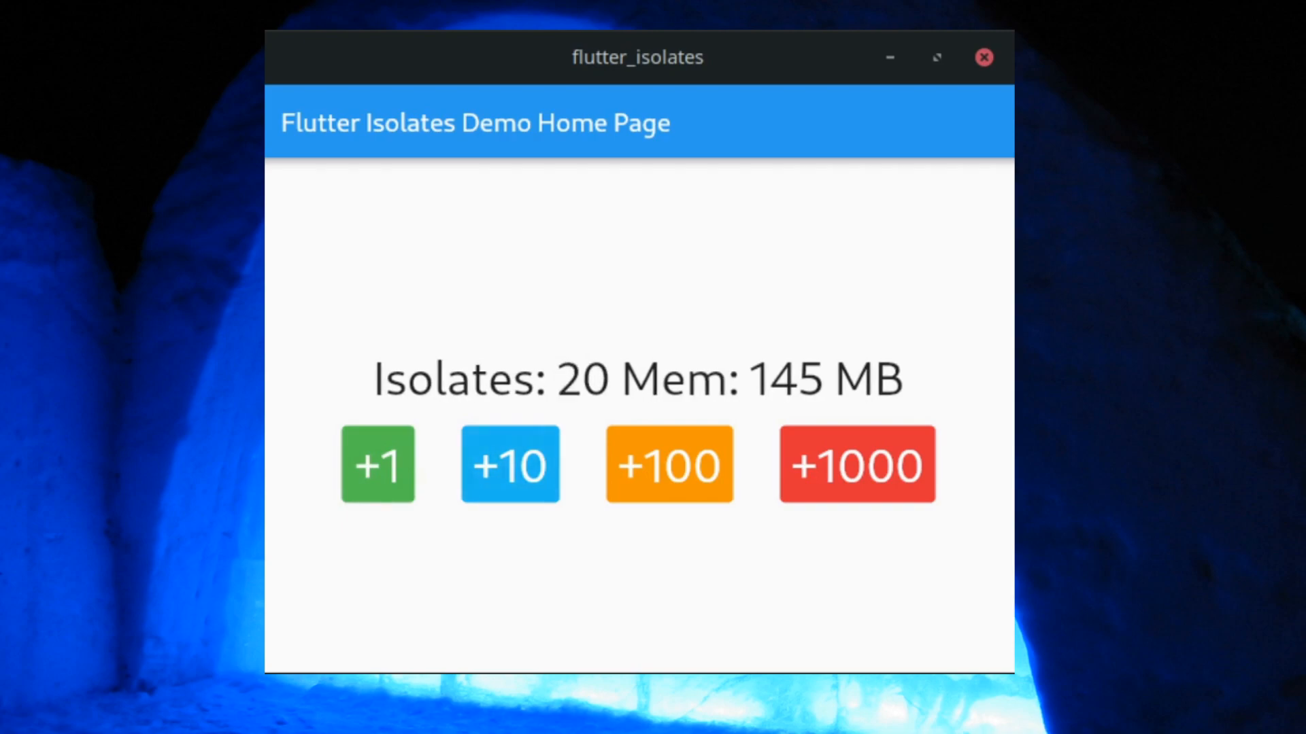
left_click(508, 464)
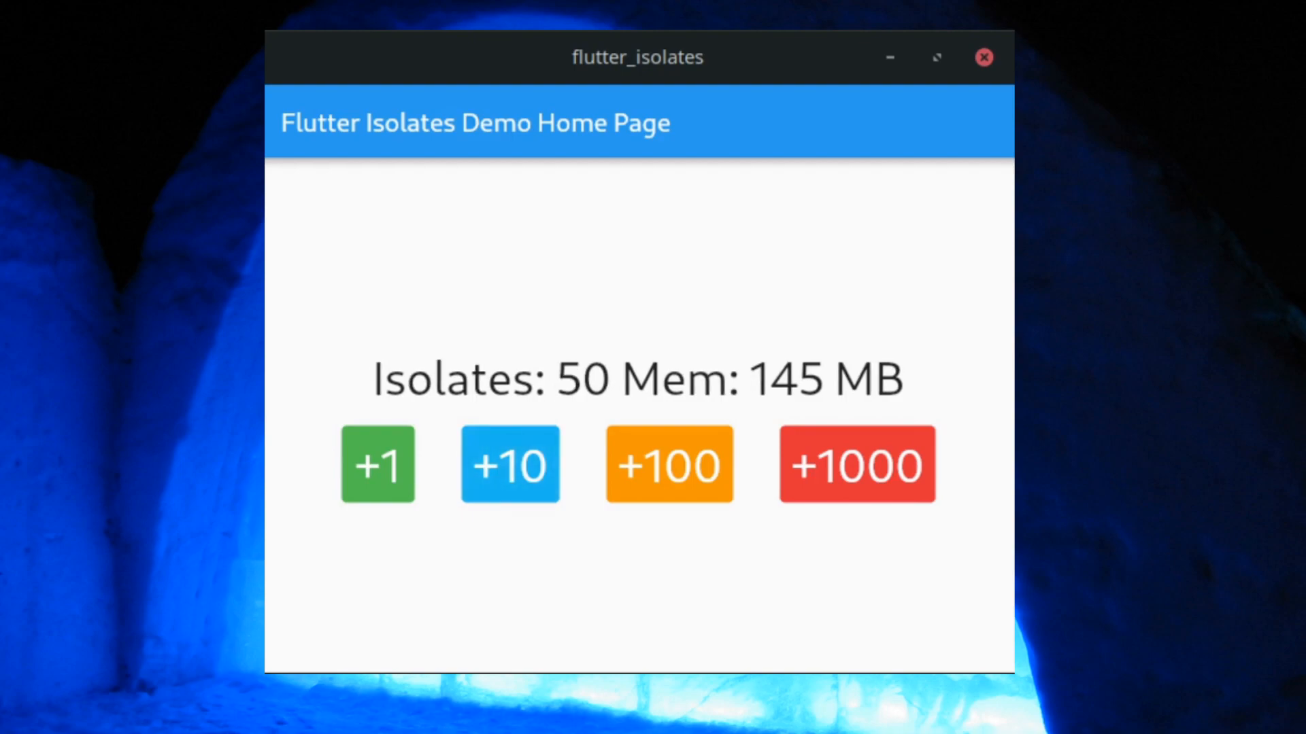
left_click(508, 464)
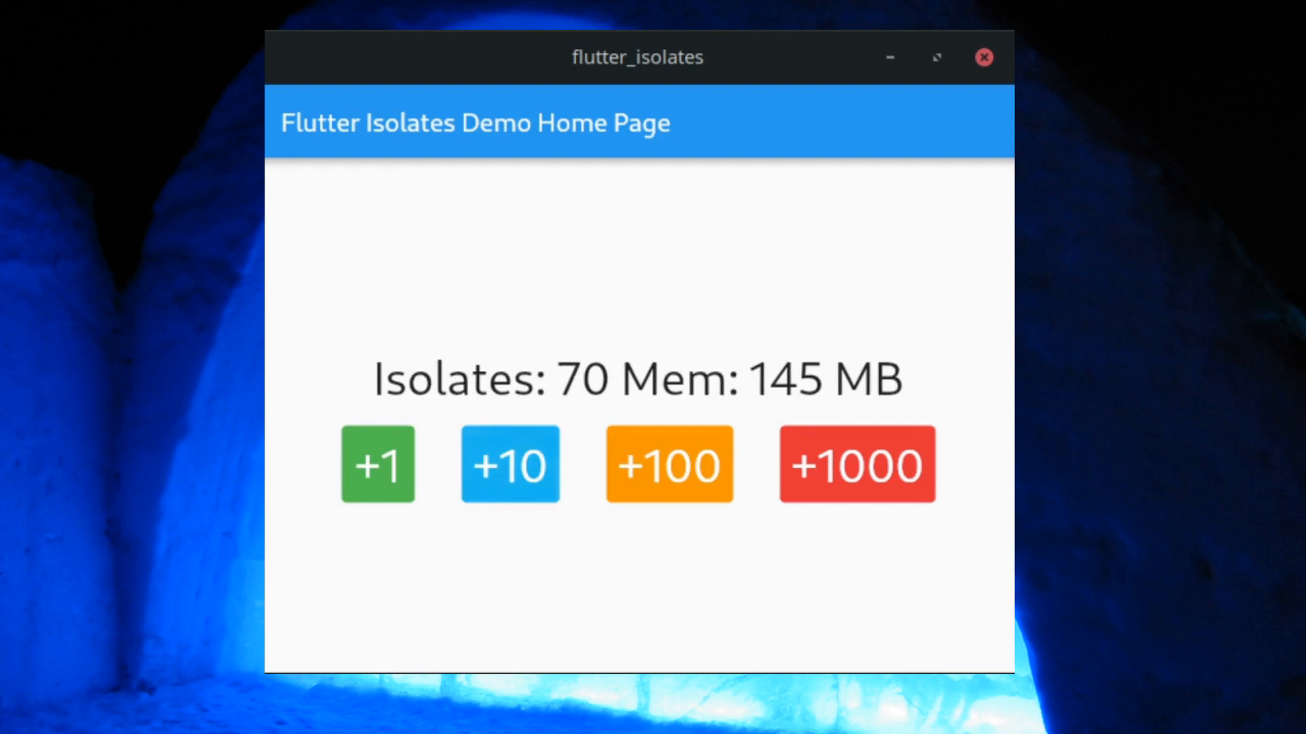
left_click(508, 465)
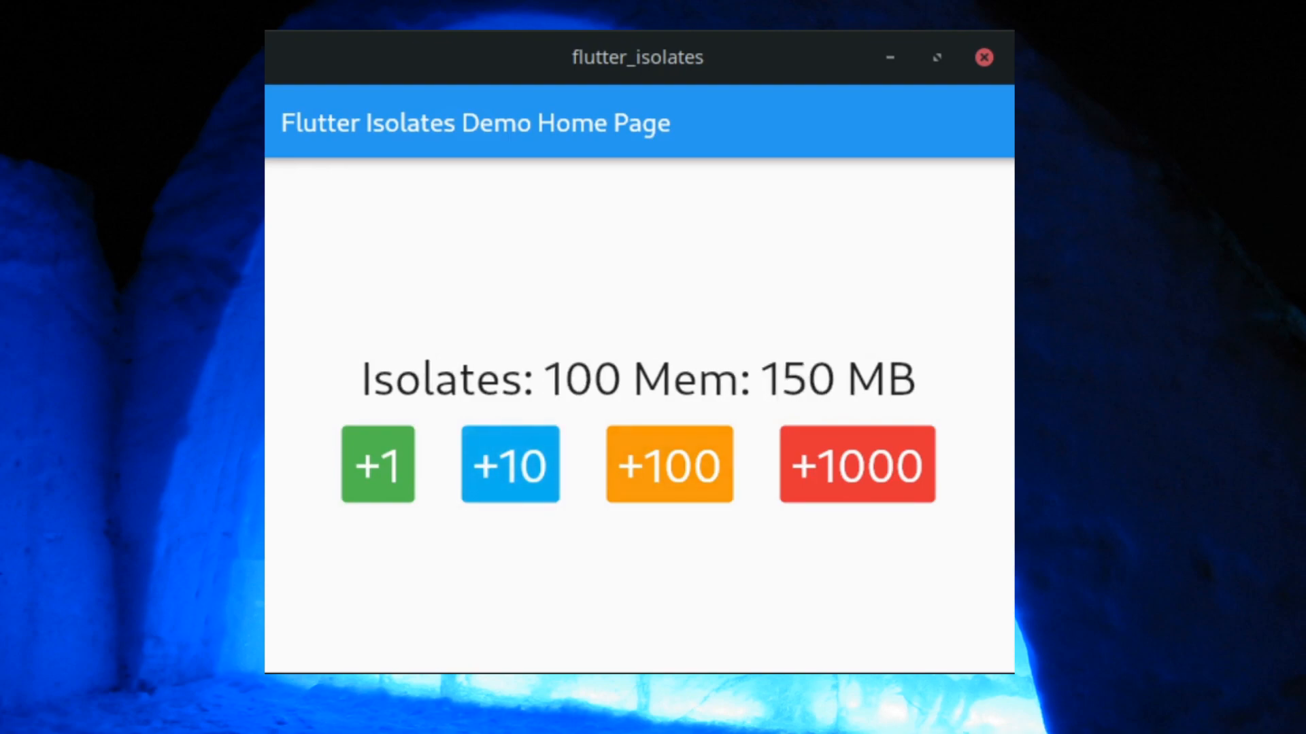
Step: Spawn isolates a hundred at a time with +100 until 1000 are running at 172 MB
left_click(668, 464)
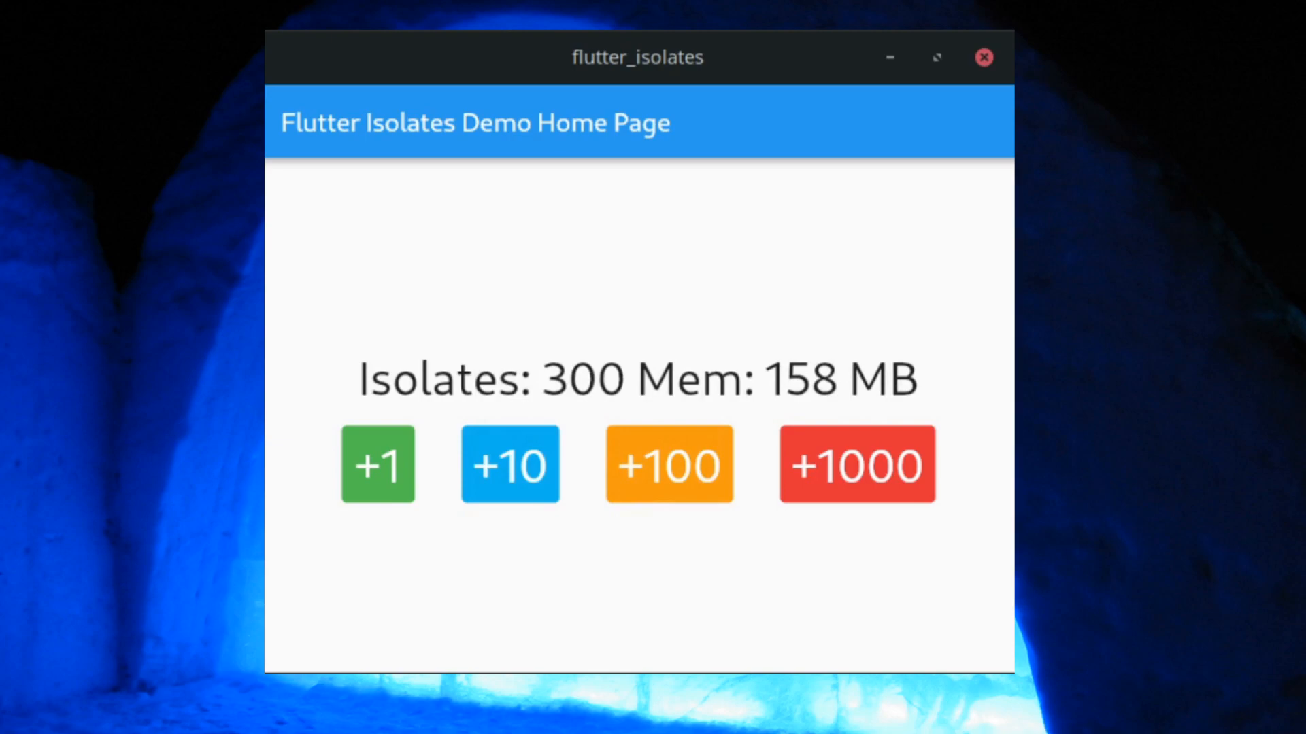
left_click(668, 464)
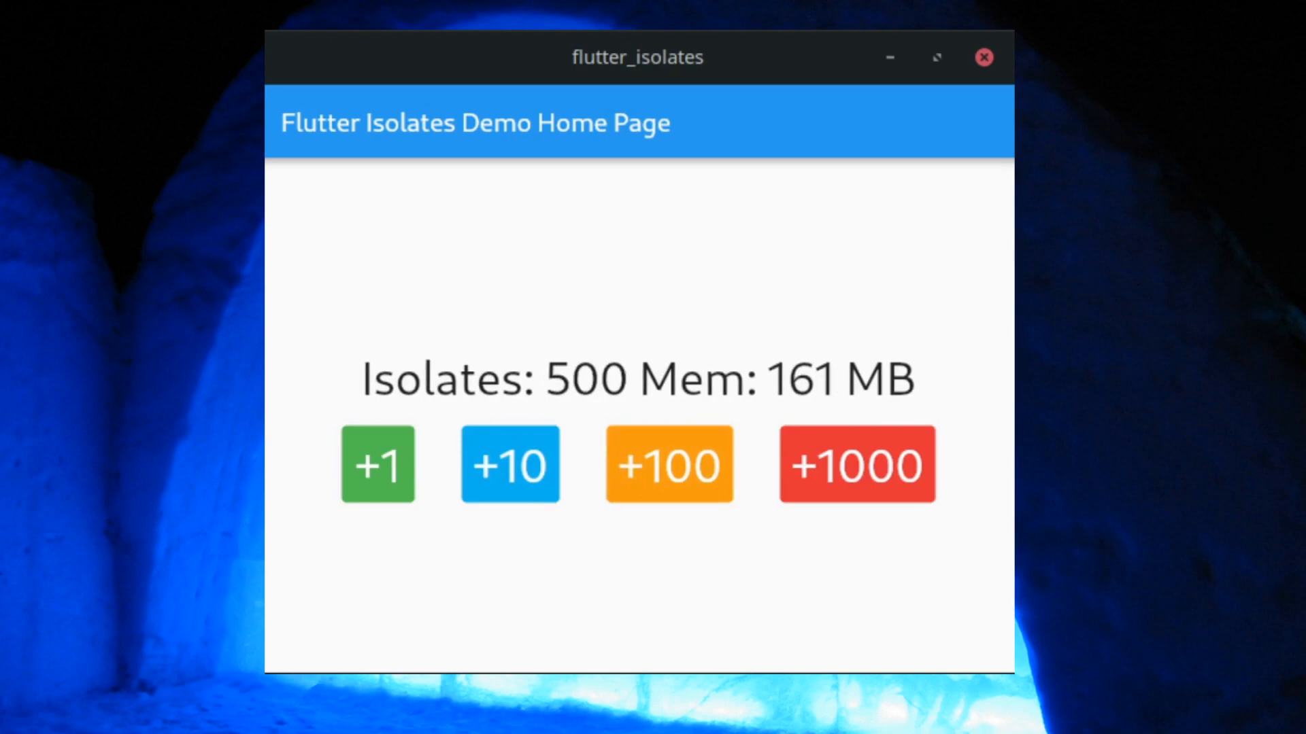
left_click(668, 463)
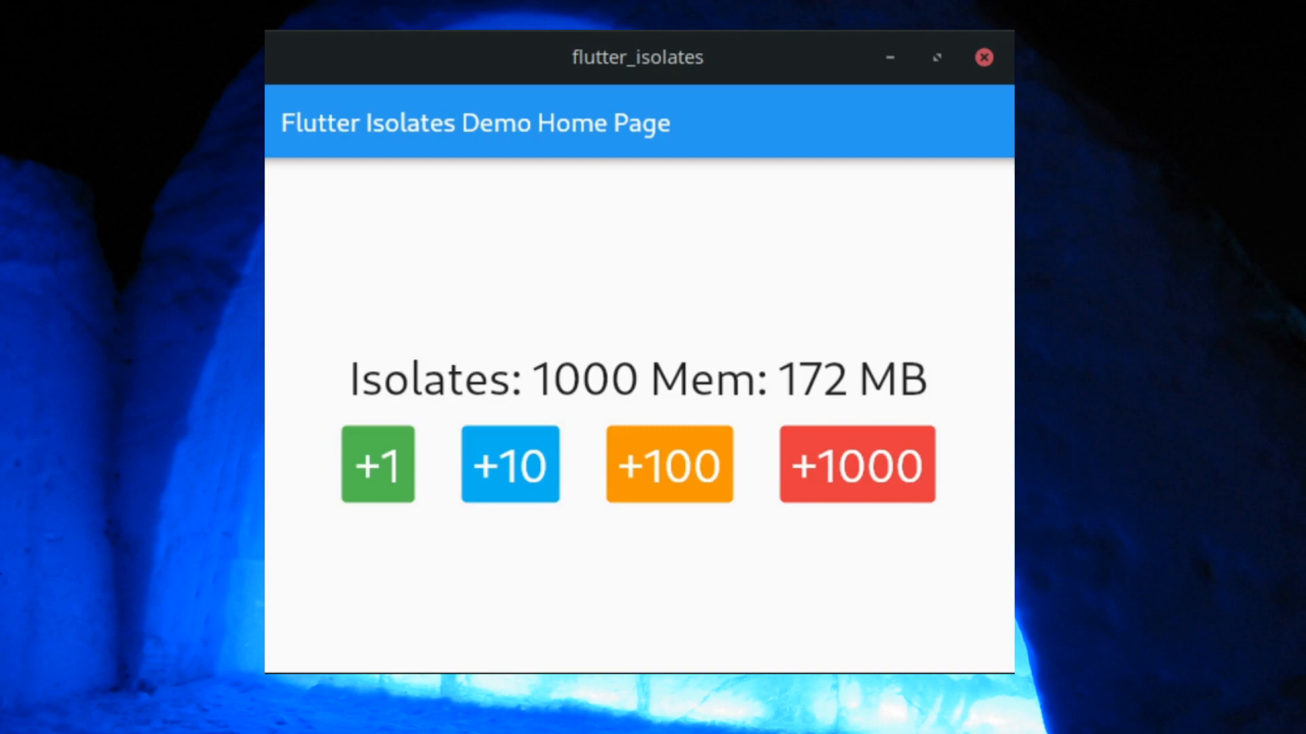
Step: Spawn isolates a thousand at a time with +1000 until 10000 are running at 349 MB
left_click(855, 464)
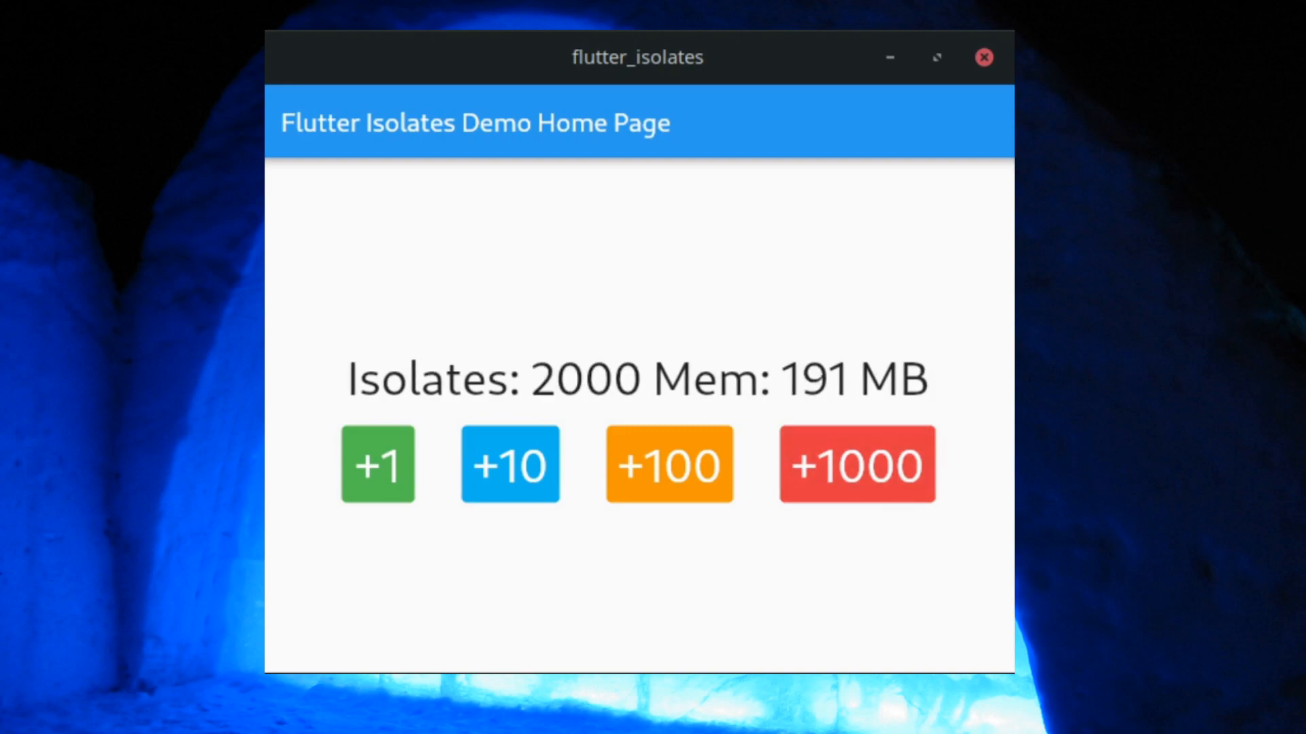
left_click(856, 464)
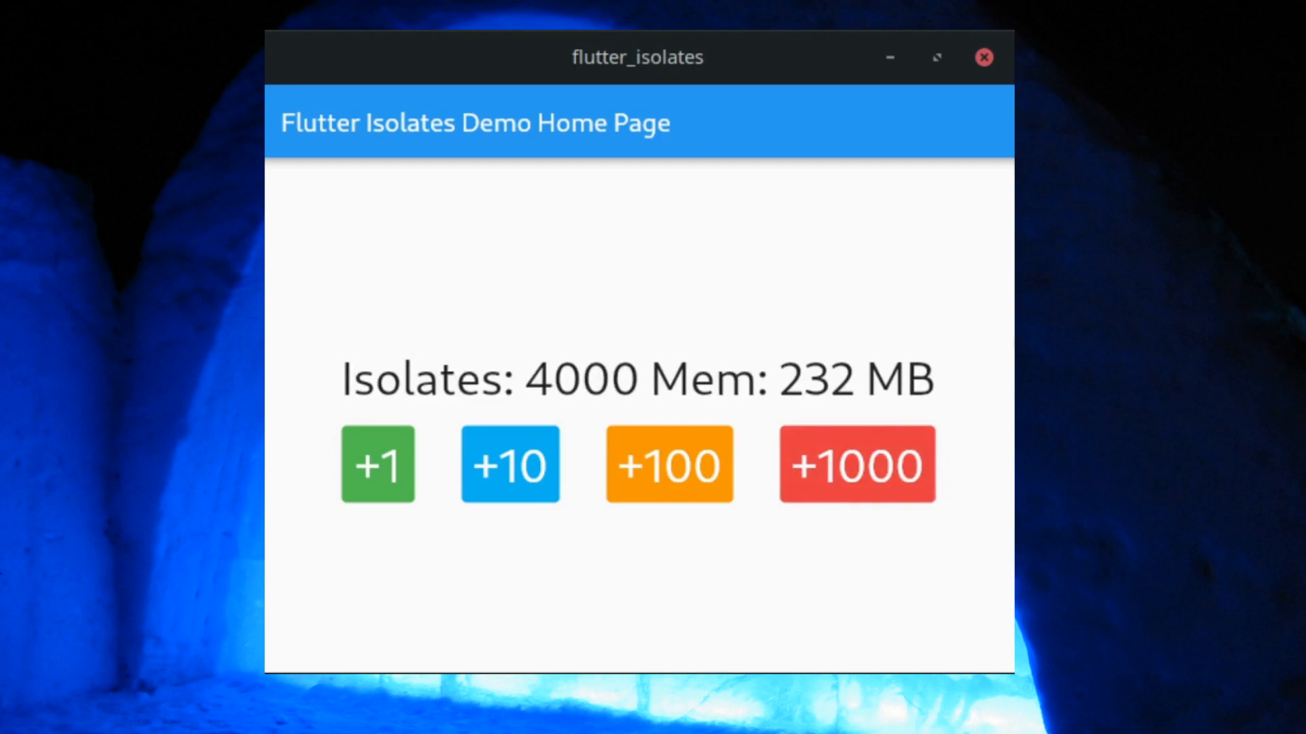
left_click(855, 464)
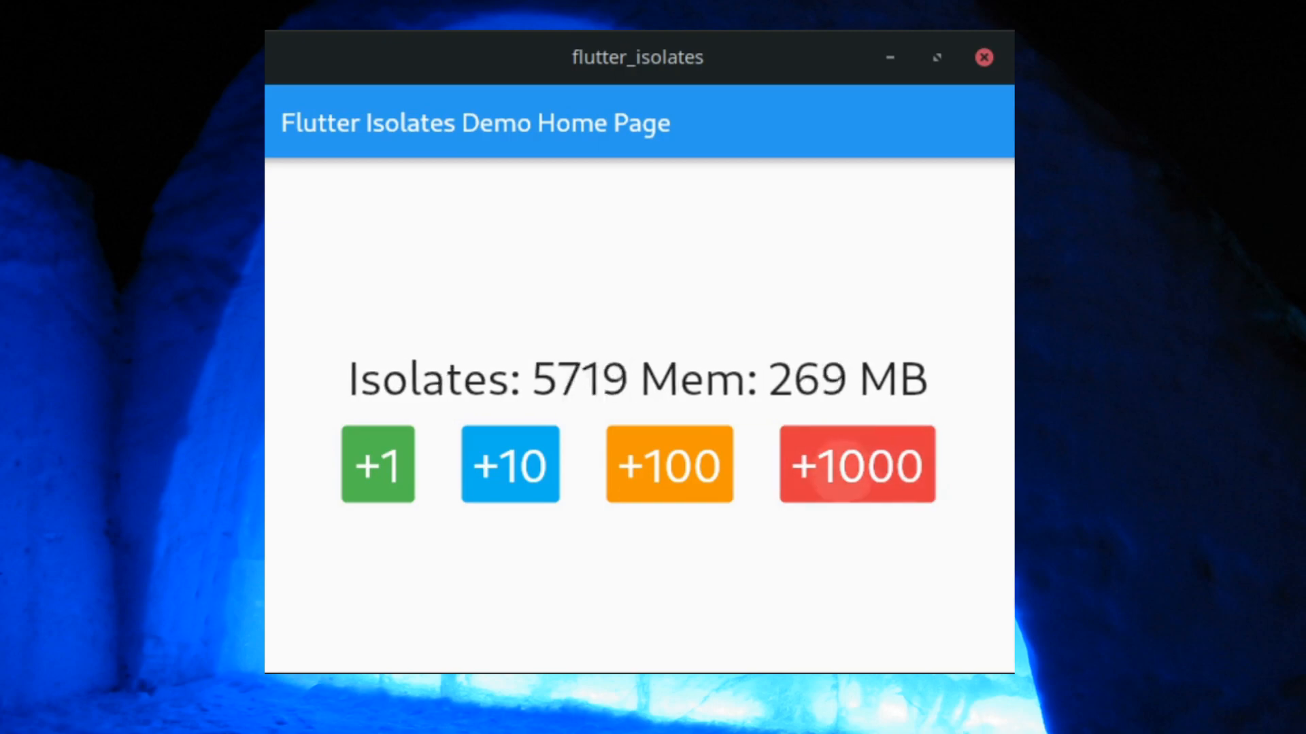
left_click(856, 464)
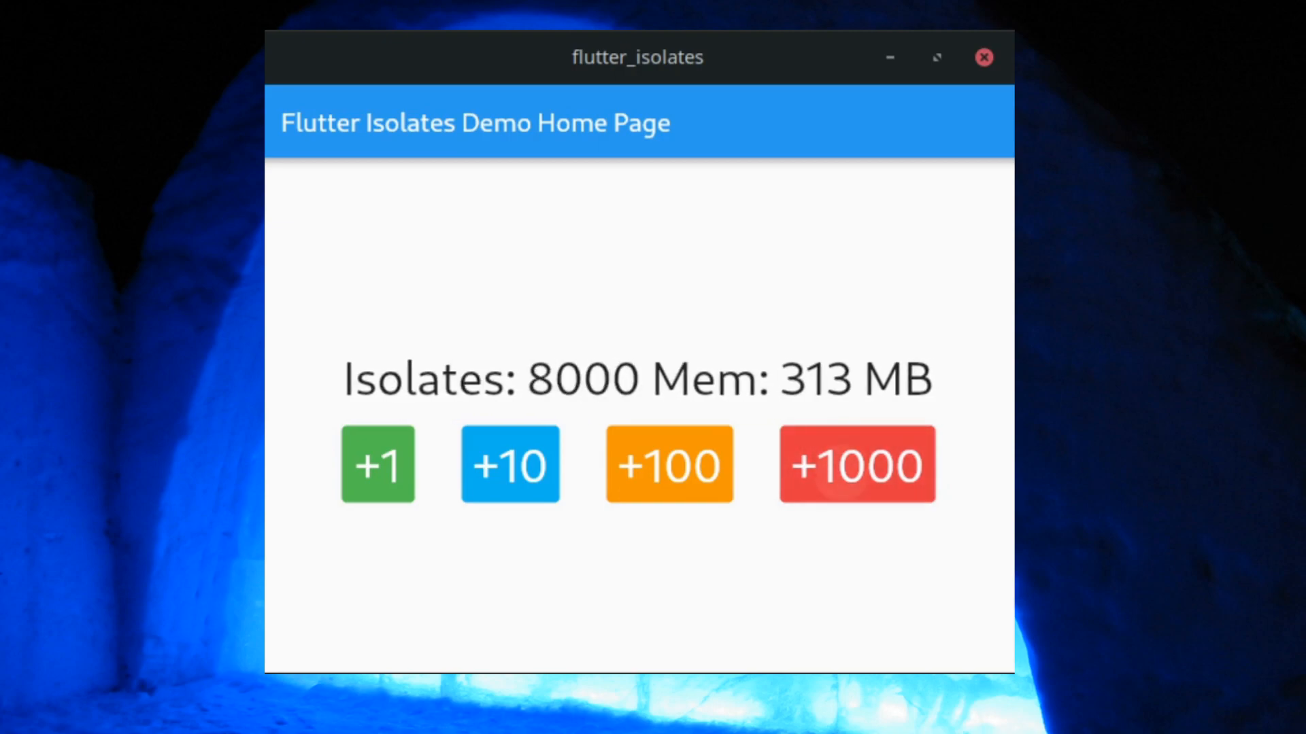
left_click(856, 464)
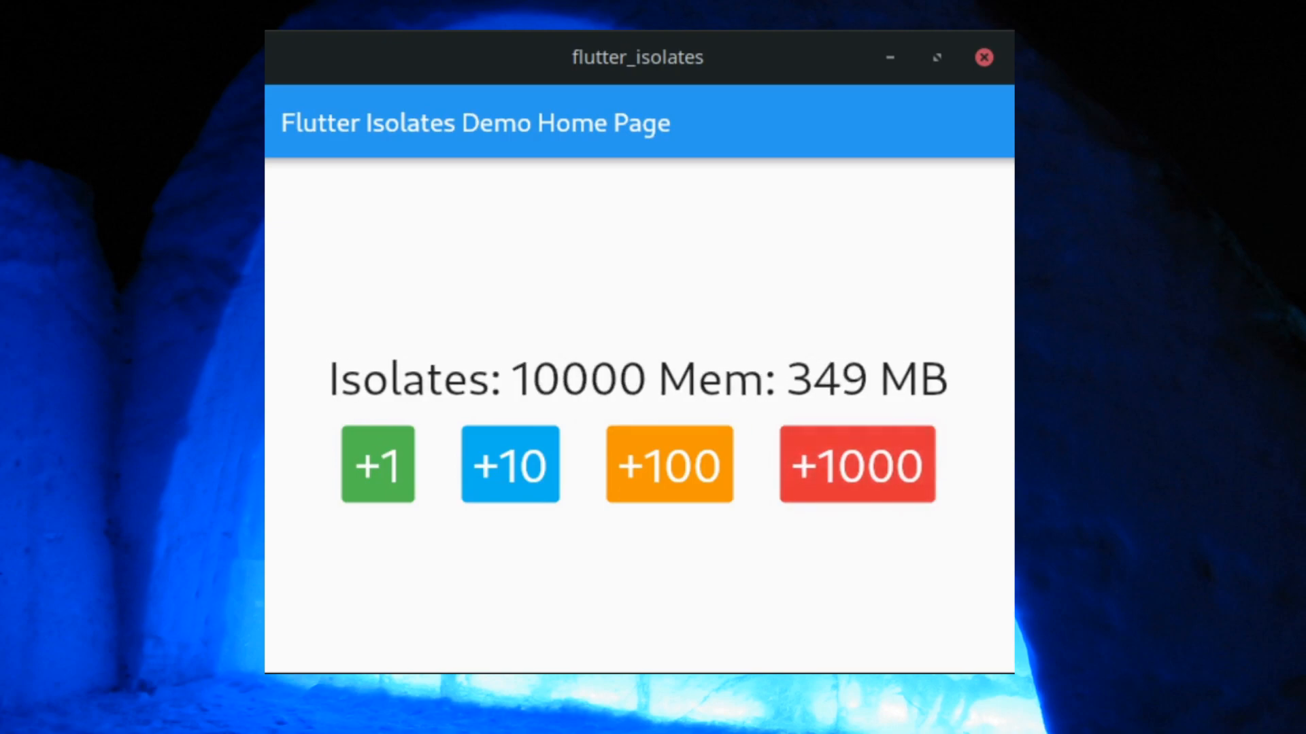